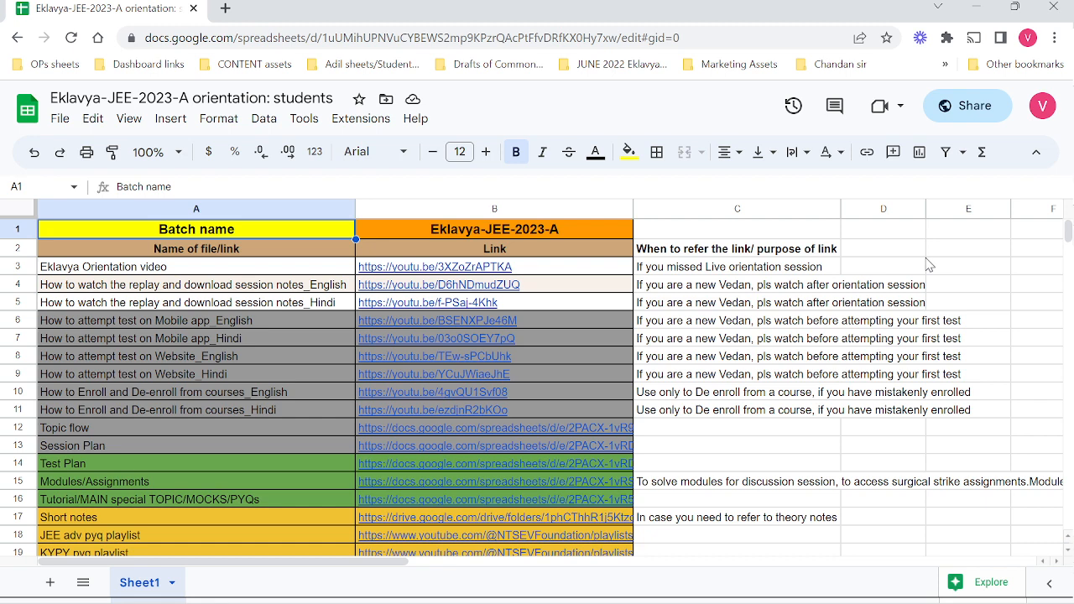
mouse_move(689, 291)
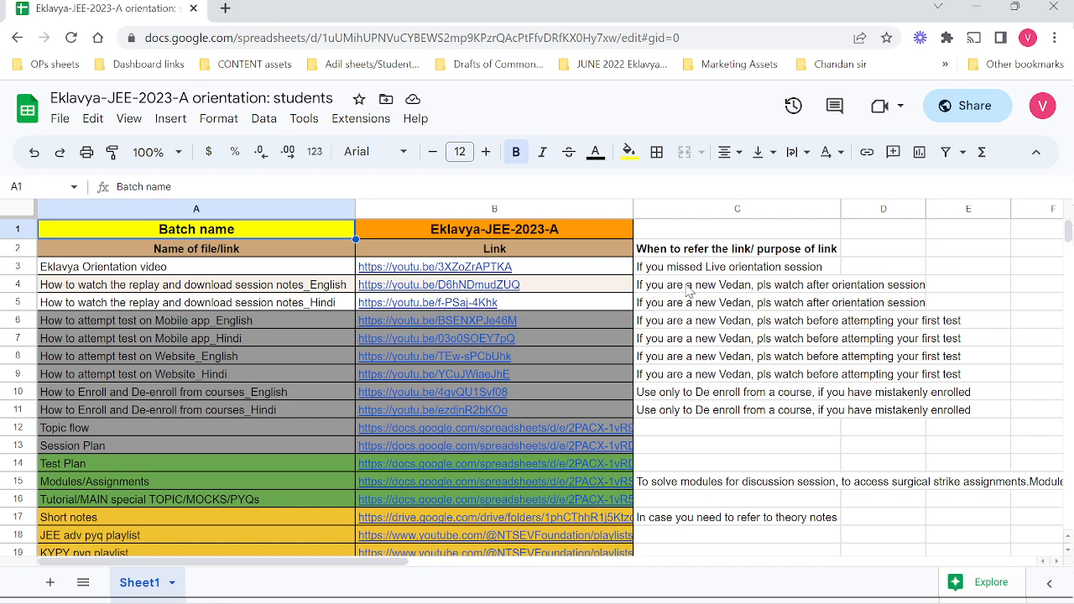
Open the Tutorial/MAIN special TOPIC/MOCKS/PYQs link to view the published Eklavya 2023 sheet.
scroll(down, 3)
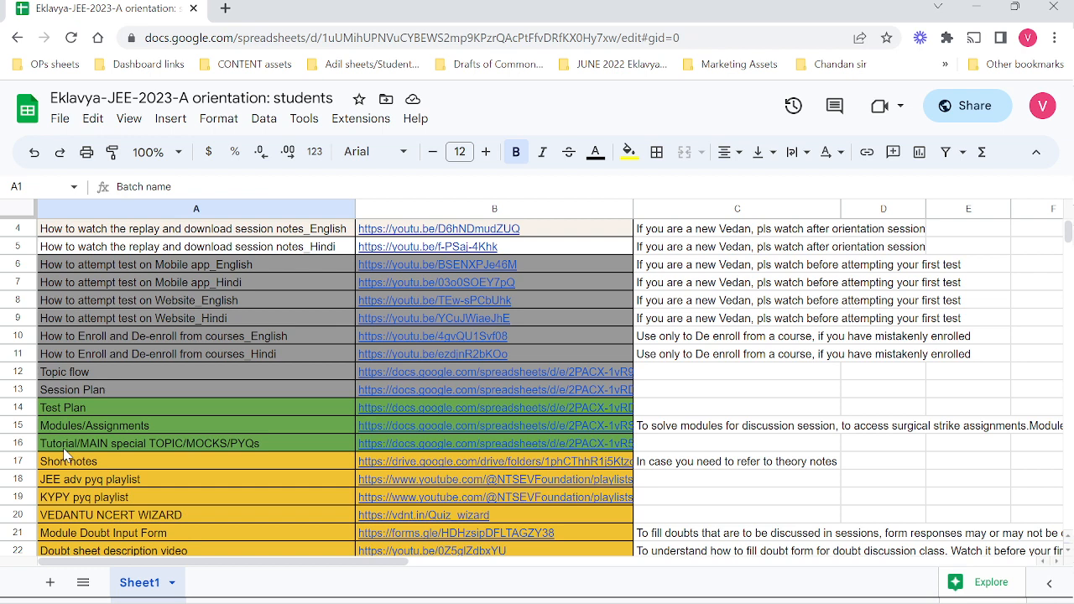
mouse_move(136, 458)
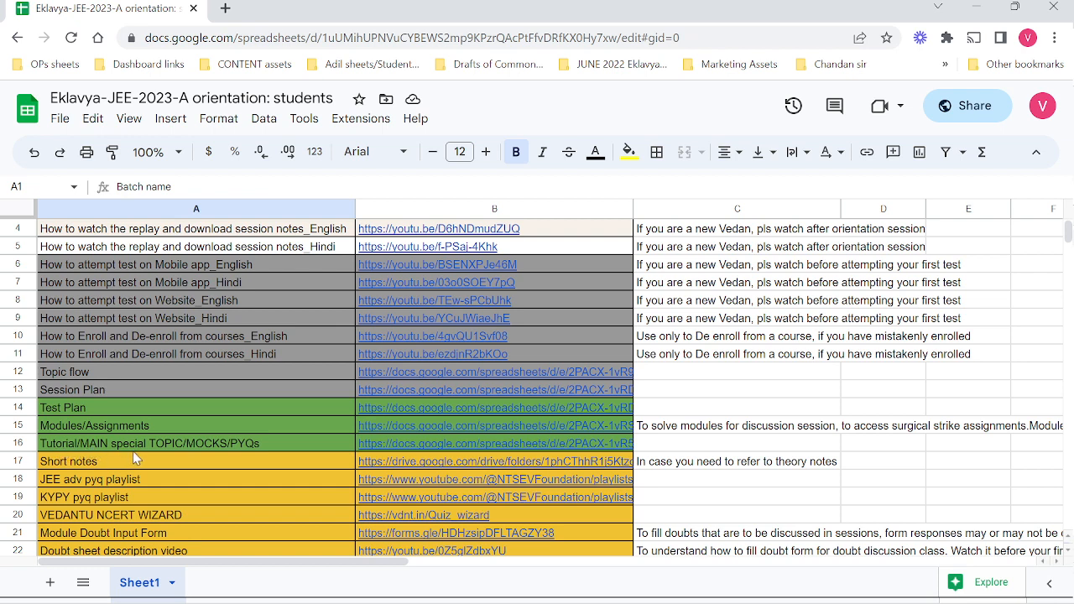
mouse_move(165, 457)
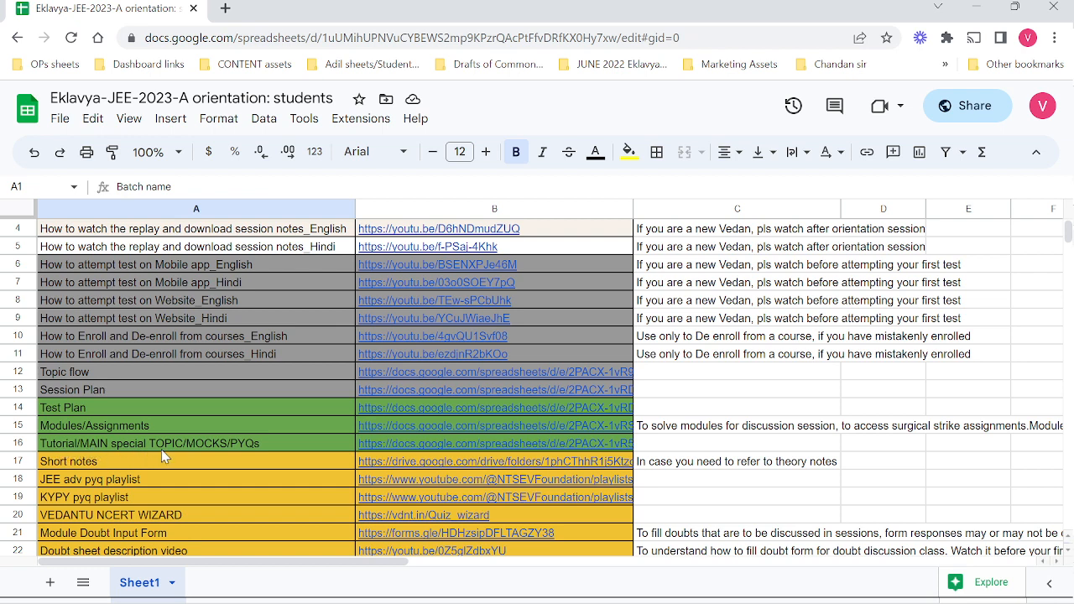
mouse_move(178, 453)
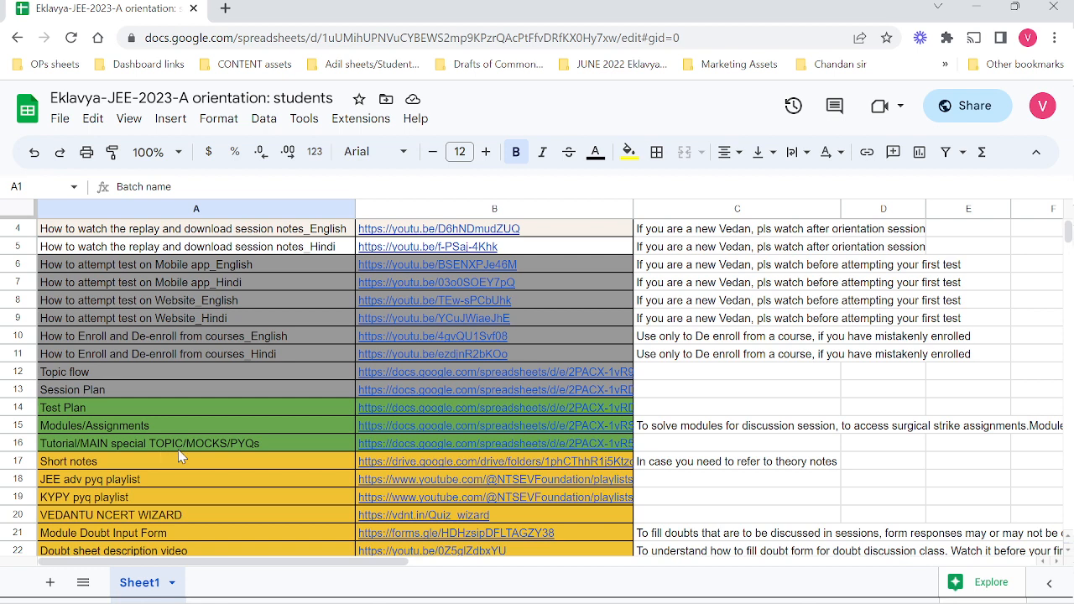
mouse_move(255, 454)
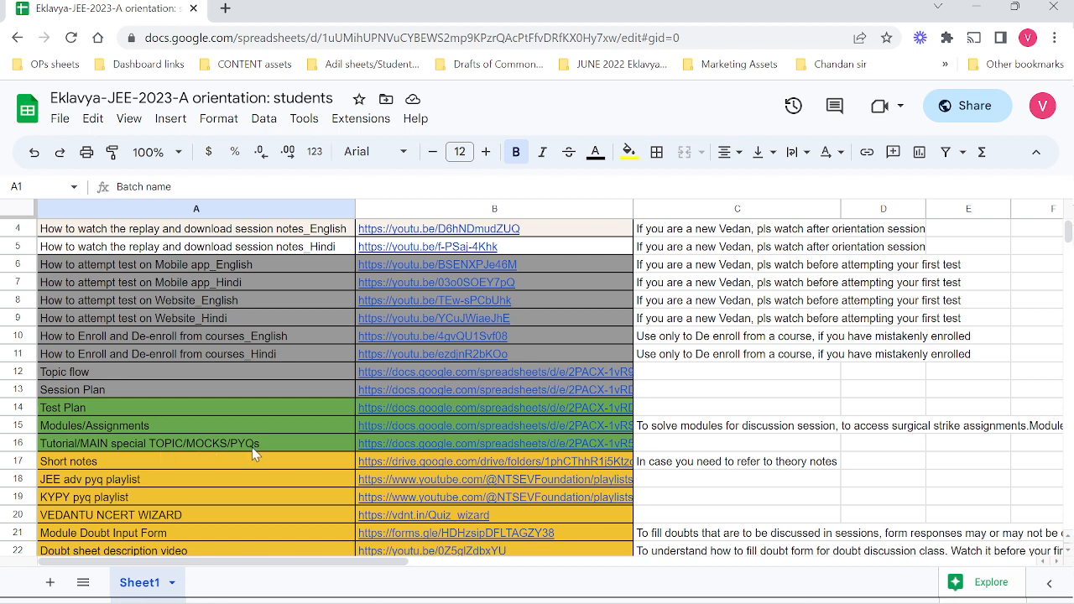
mouse_move(77, 442)
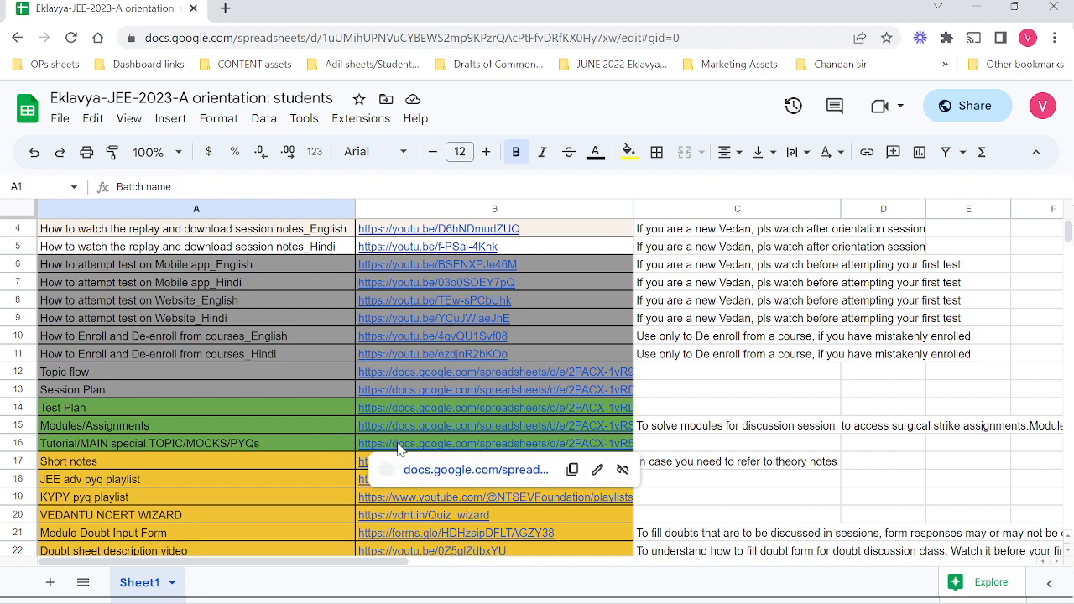
click(493, 443)
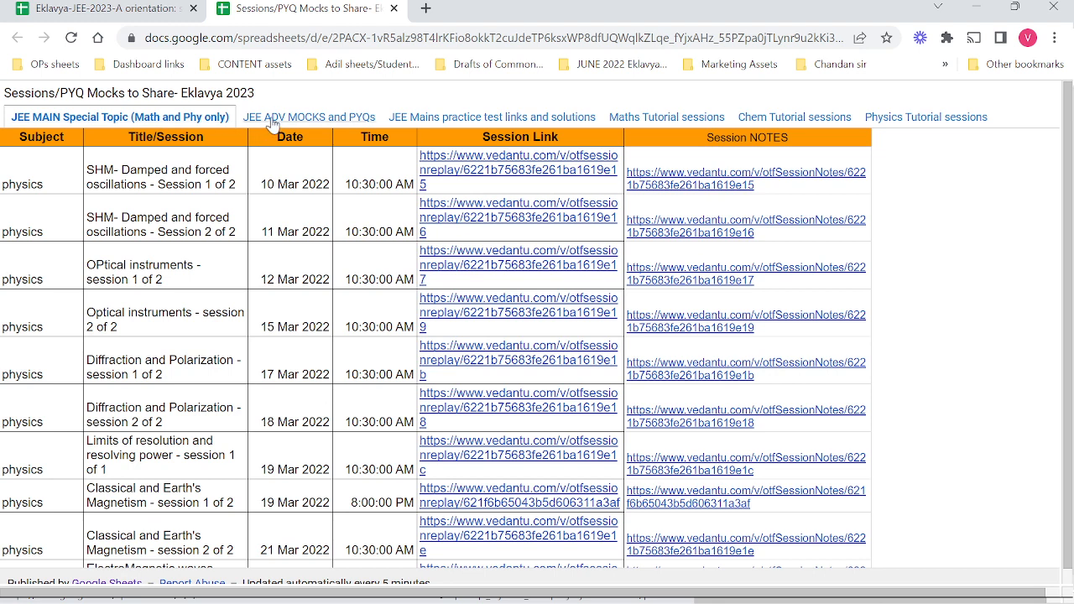
Switch to the JEE ADV MOCKS and PYQs tab and scroll through the EklavyATS-2023-JAMT test links.
click(308, 117)
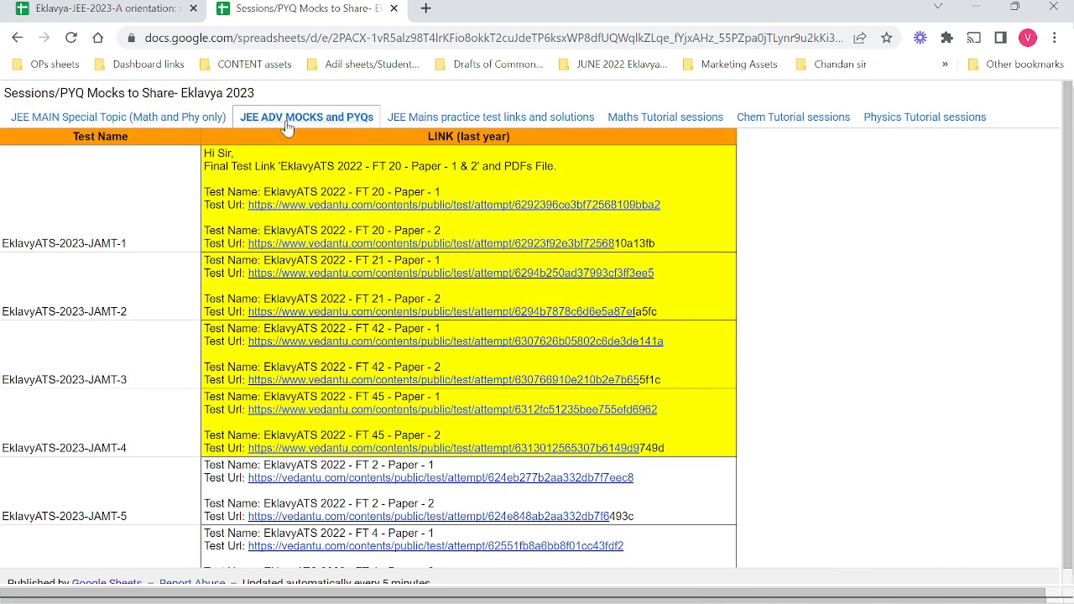
mouse_move(280, 216)
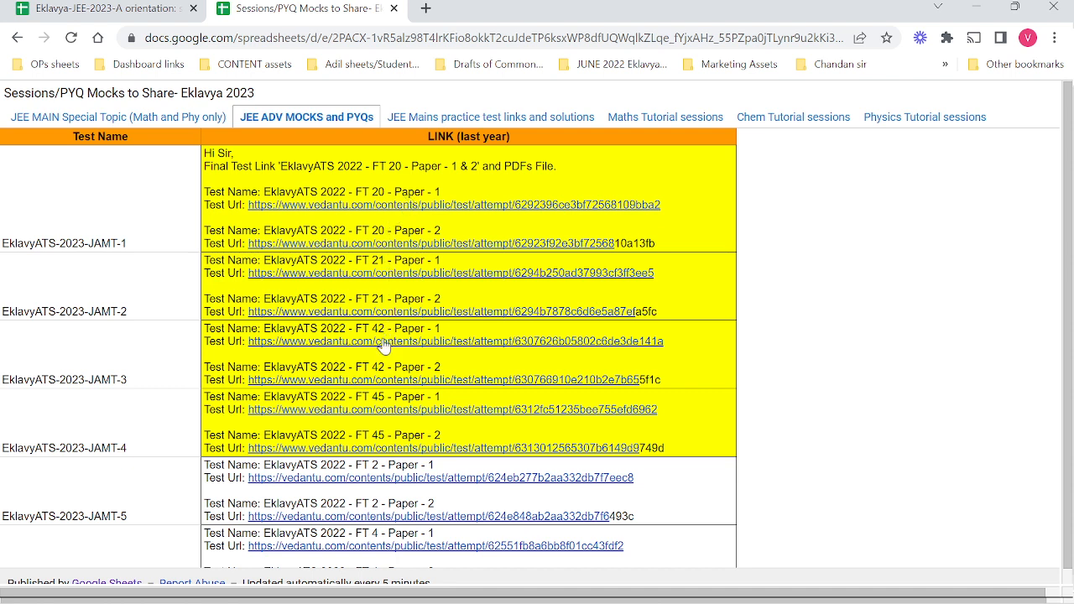
mouse_move(84, 247)
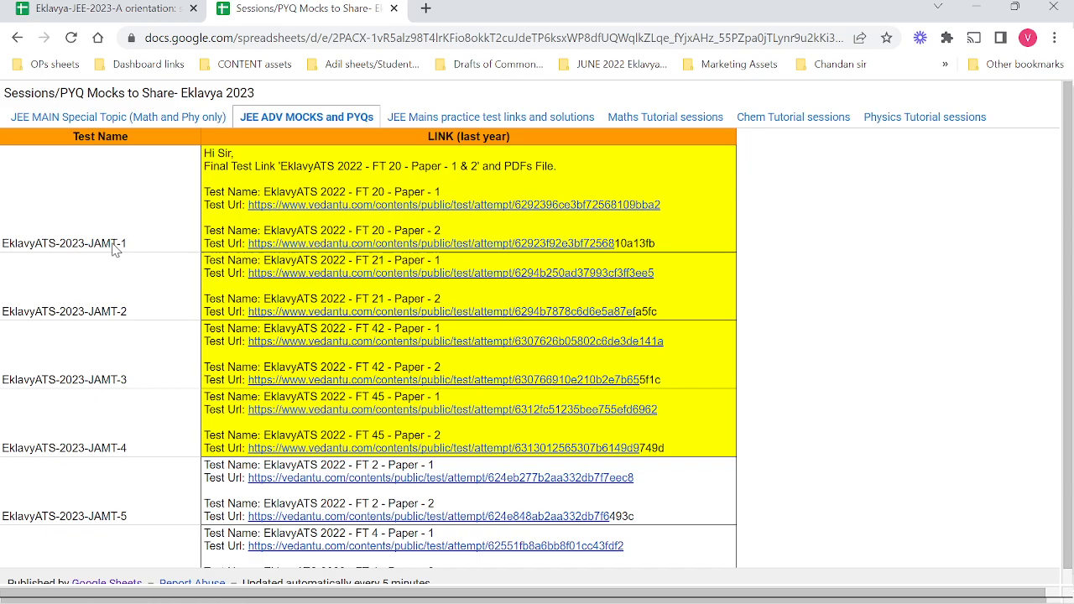
mouse_move(131, 440)
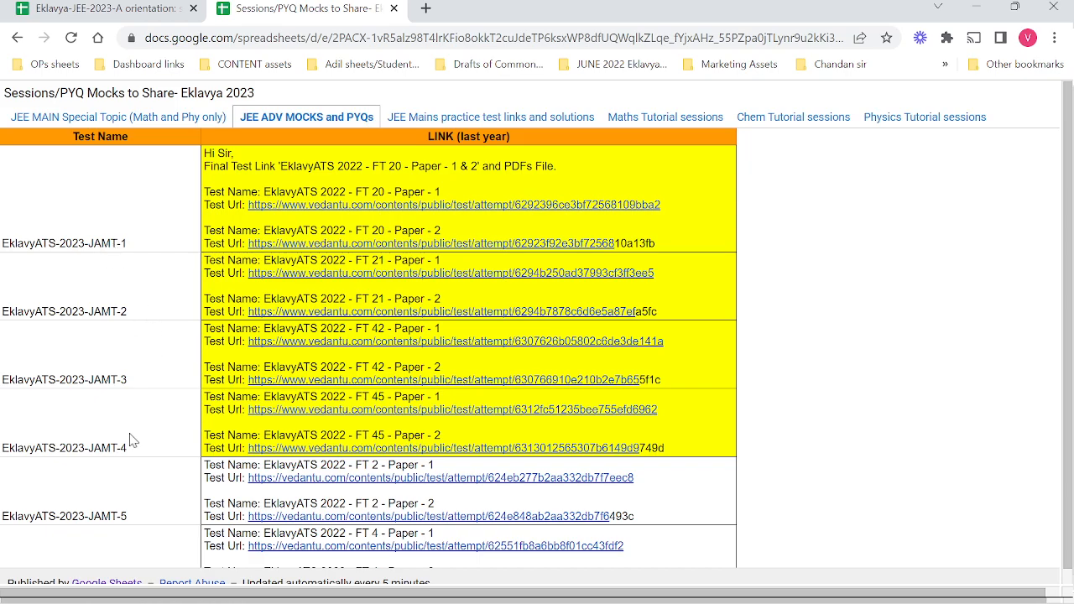
scroll(down, 3)
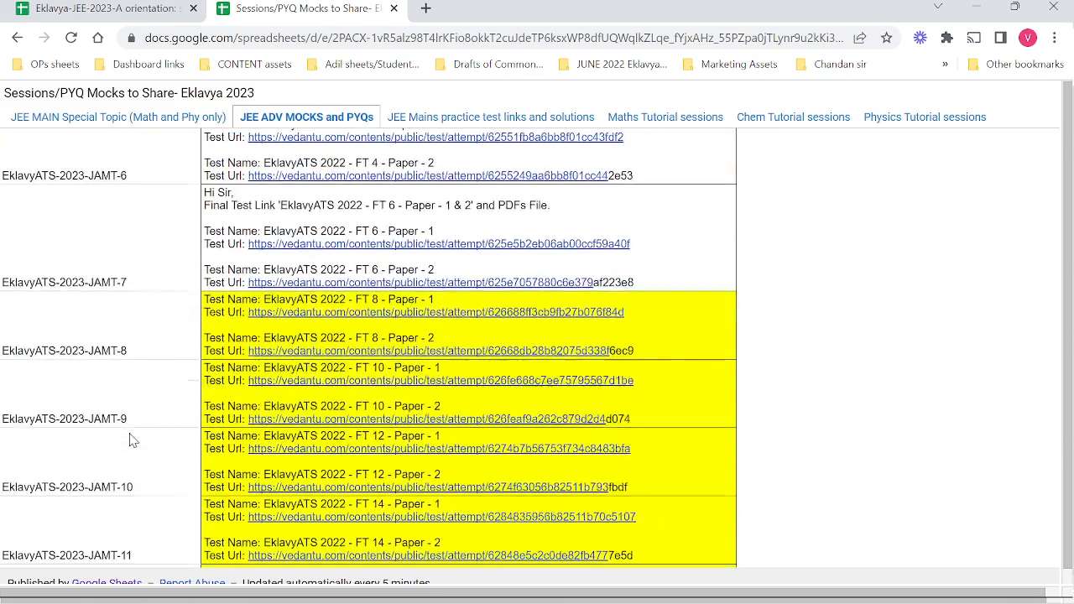
scroll(down, 3)
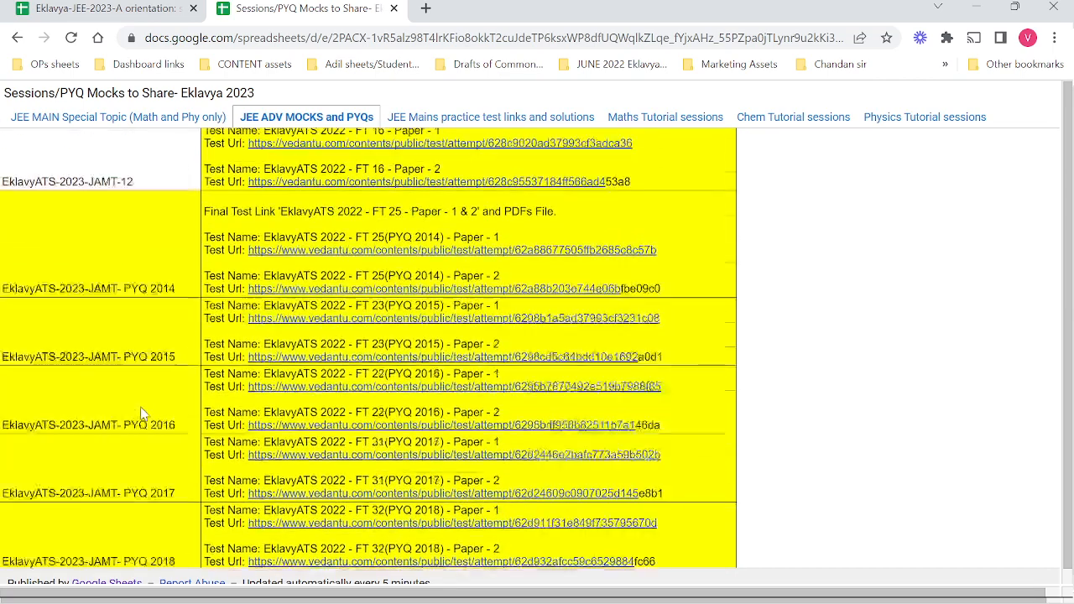
scroll(down, 3)
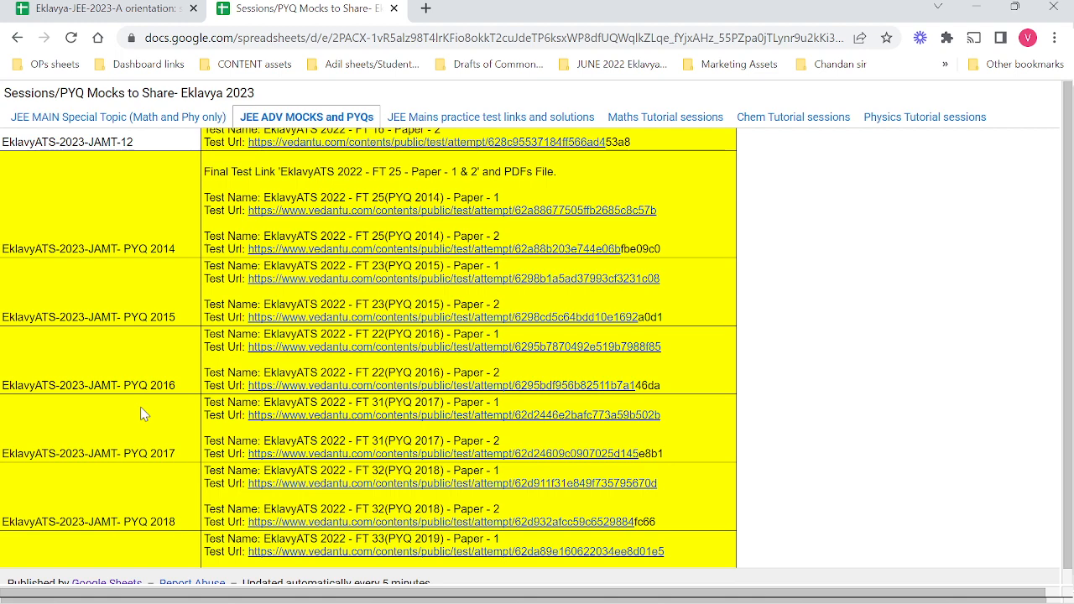
scroll(up, 3)
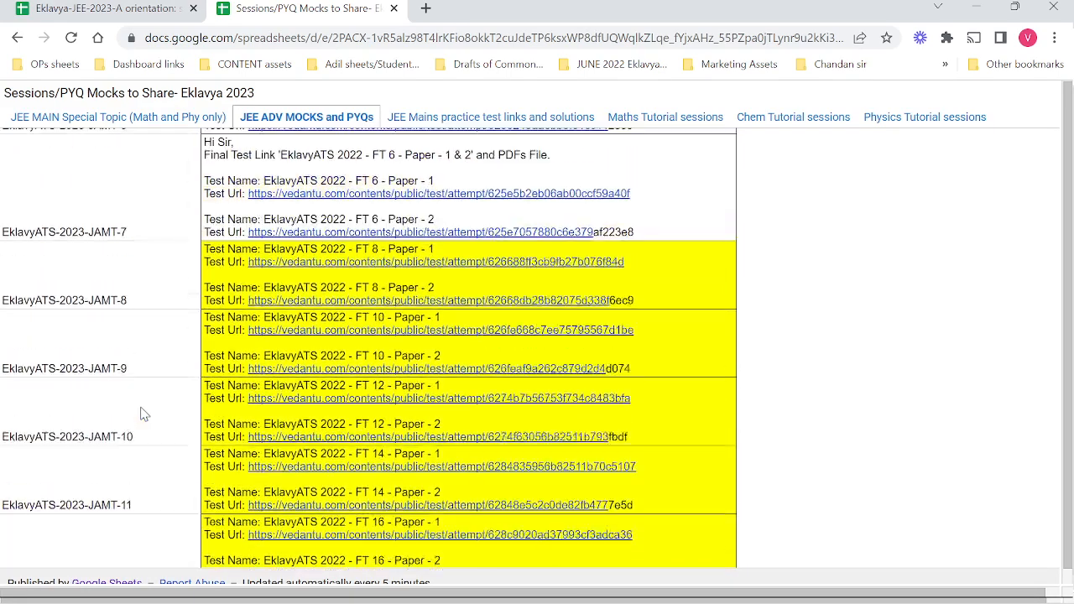
scroll(up, 3)
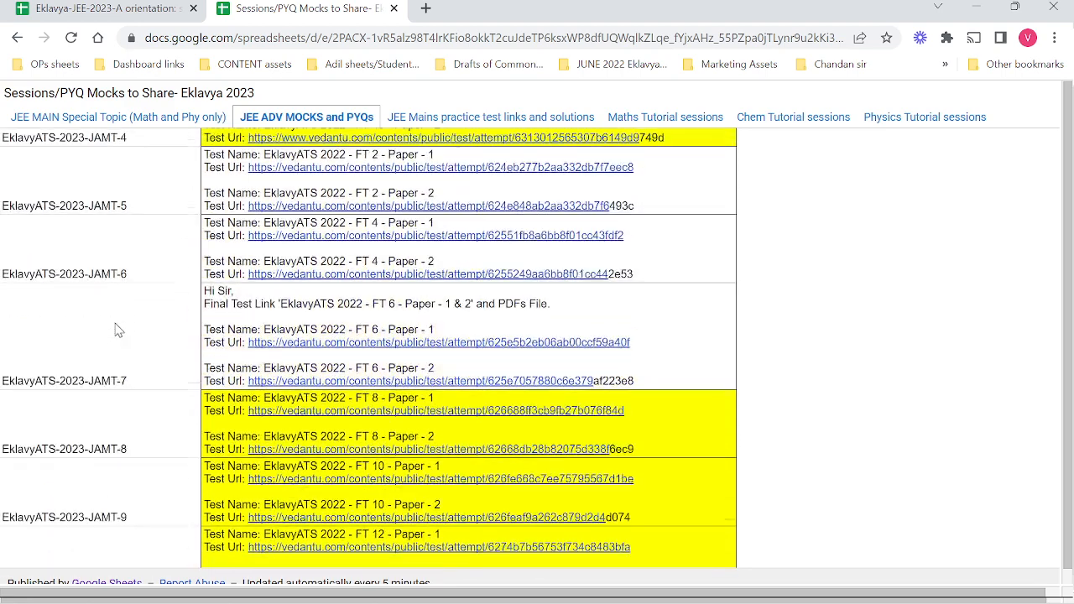